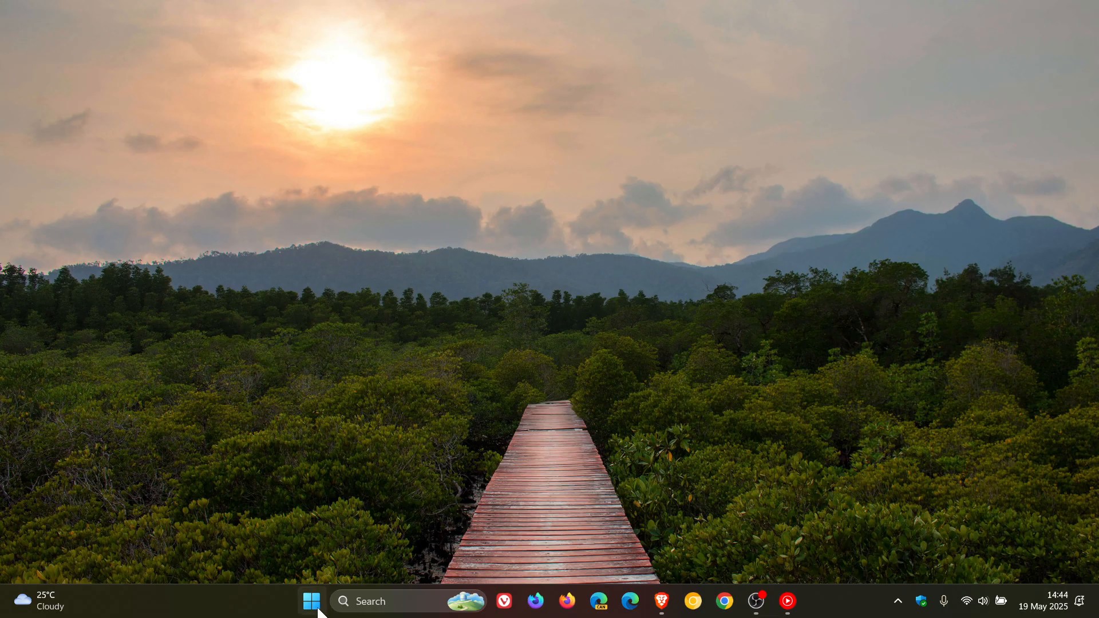
- Launch Settings from Start and go to System, reaching the System components list
left_click(312, 601)
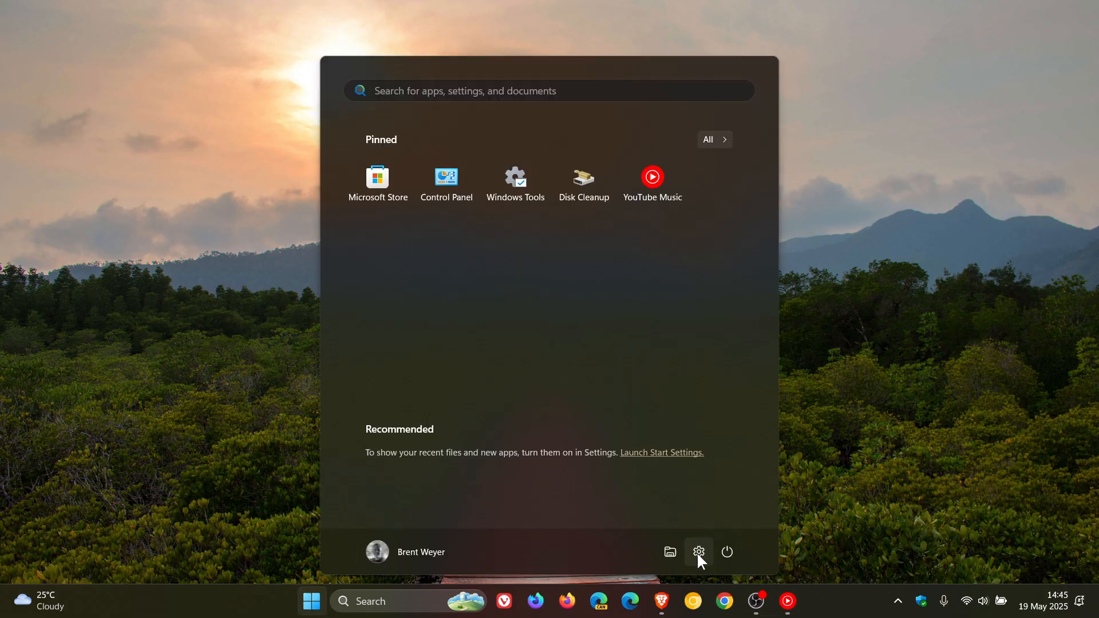
left_click(697, 552)
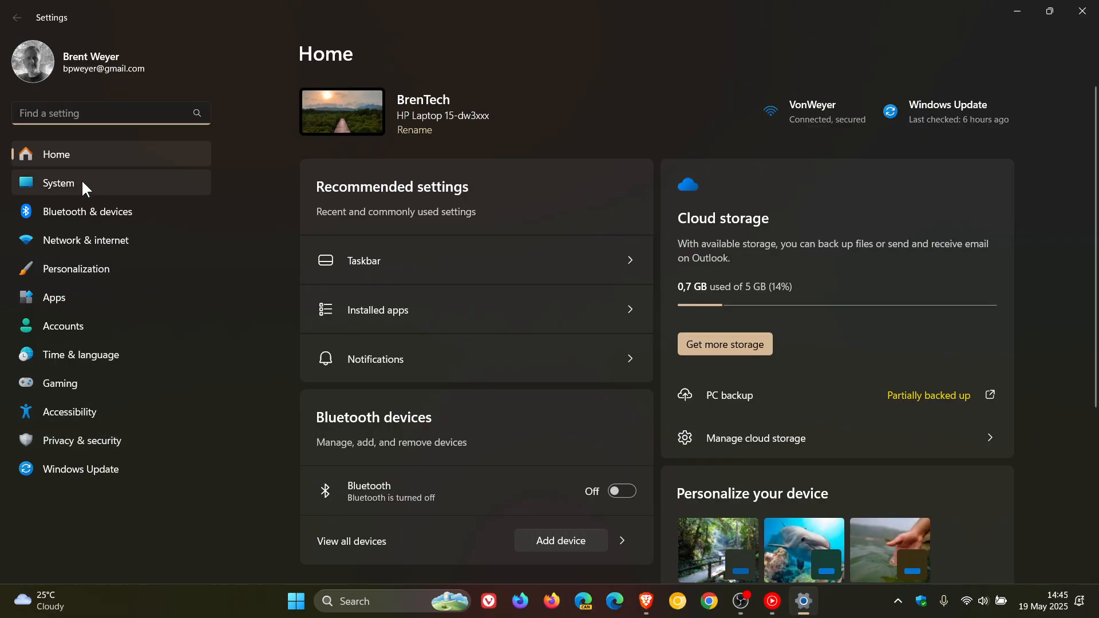
left_click(58, 183)
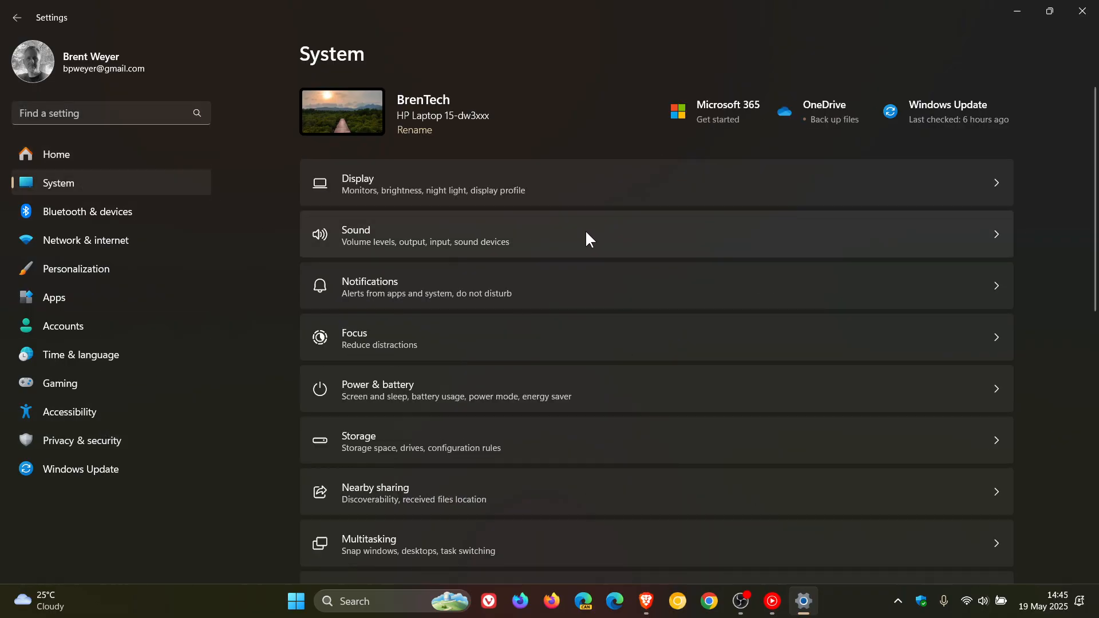
scroll("down", 3)
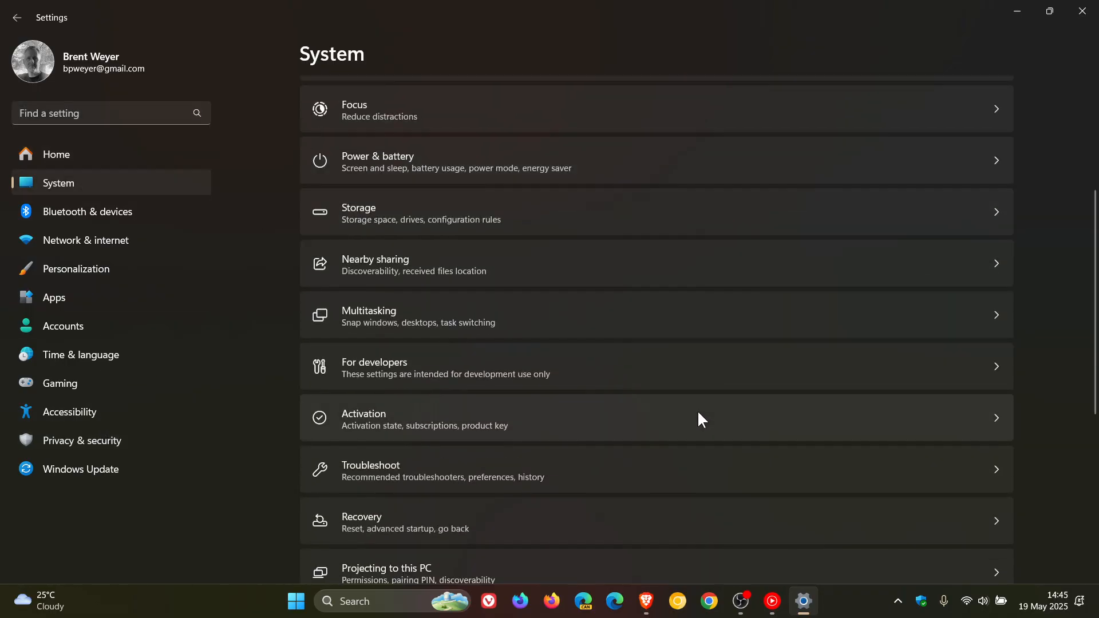
mouse_move(693, 406)
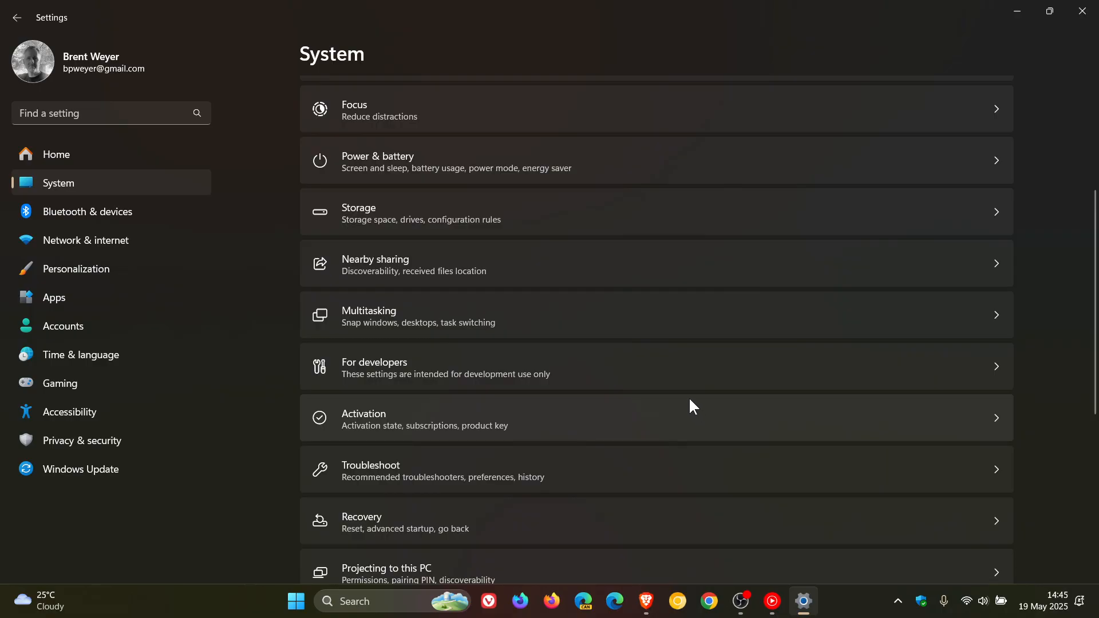
scroll("down", 3)
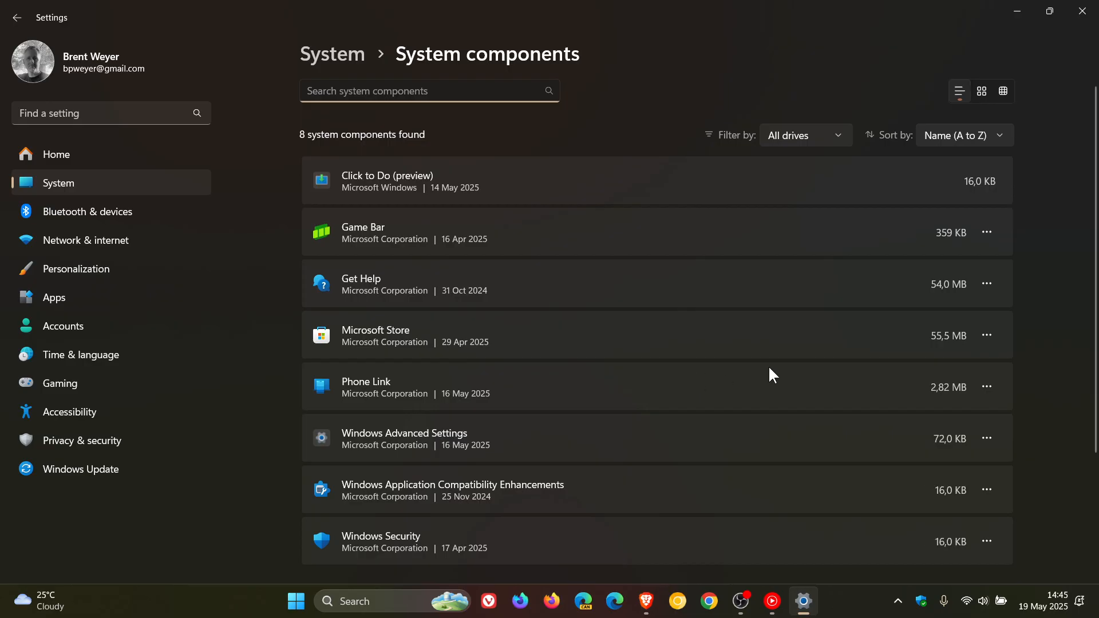
- Scroll the System components list down to Windows Advanced Settings and Related settings
scroll("down", 3)
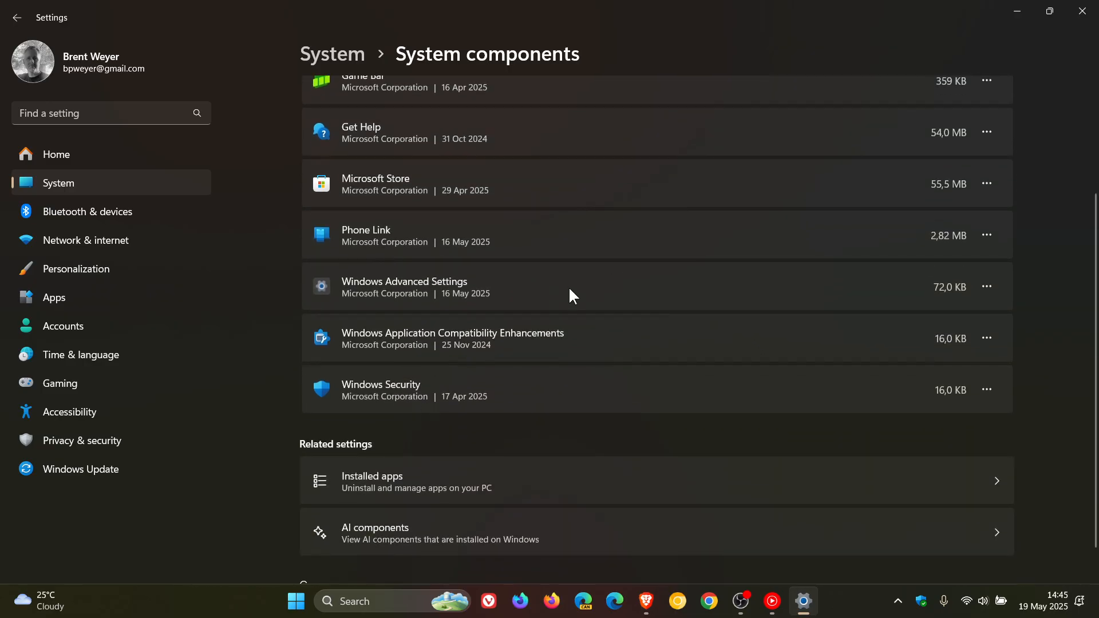
mouse_move(660, 299)
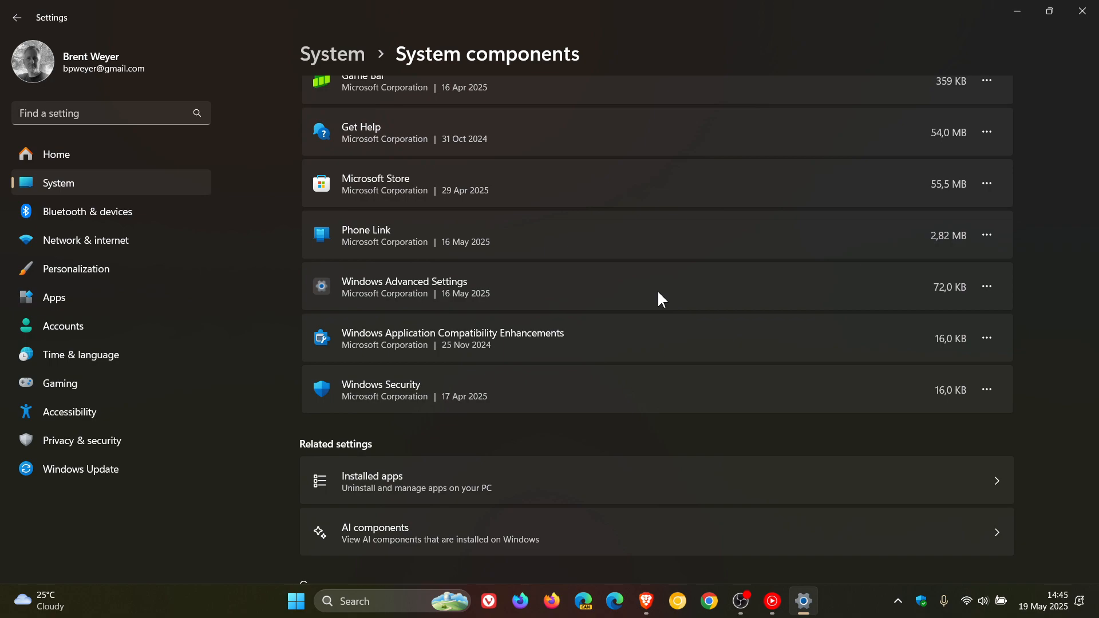
mouse_move(676, 294)
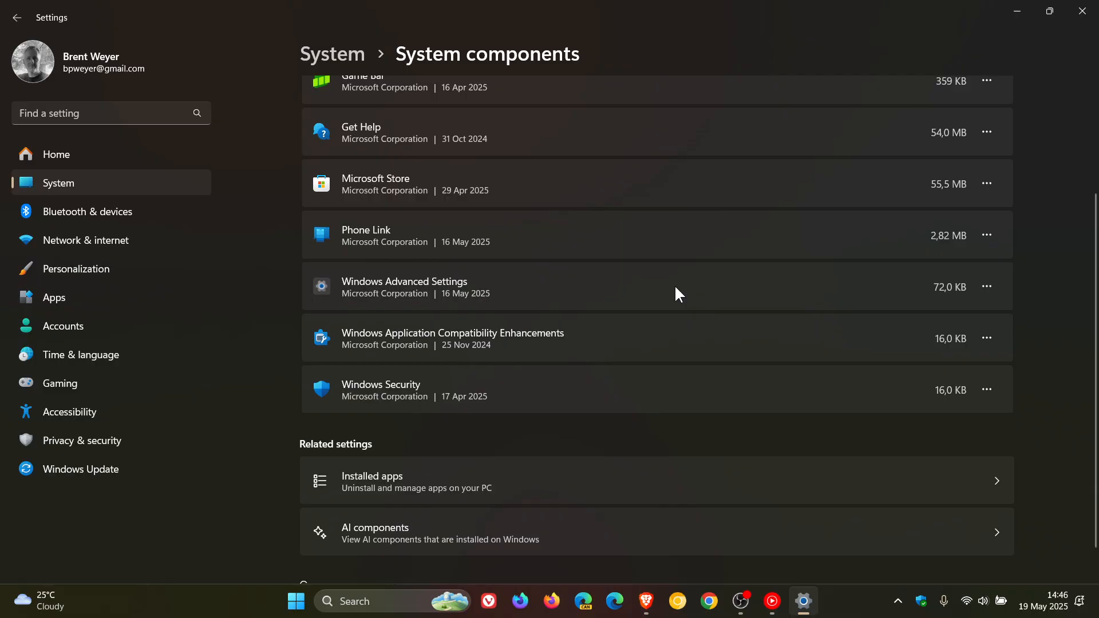
mouse_move(1013, 8)
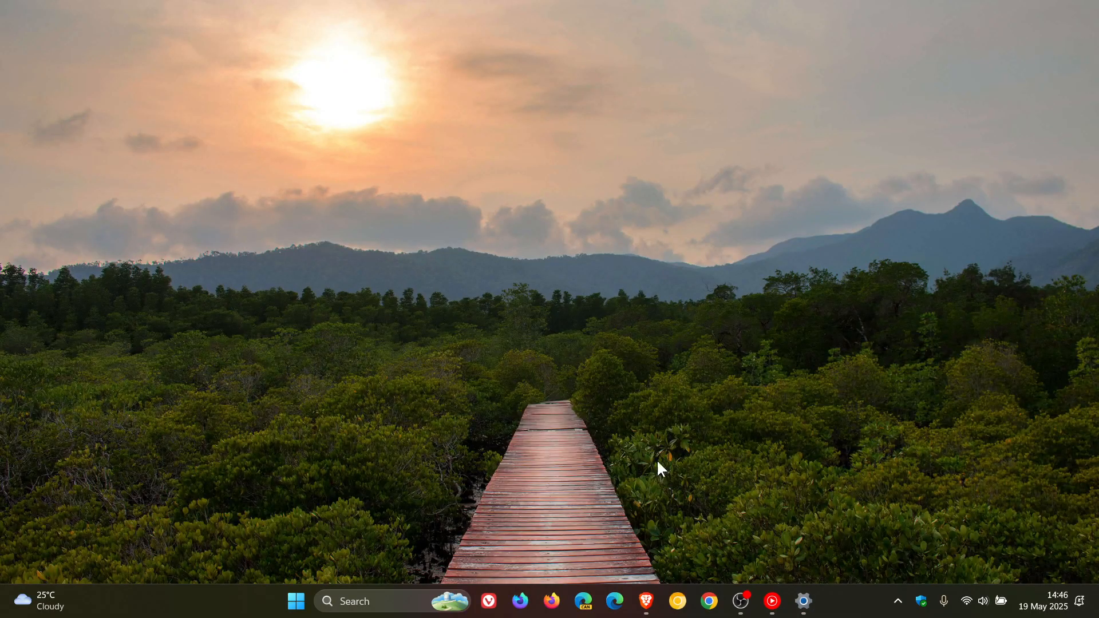
- Launch Microsoft Store and show Updates & downloads with the Windows Advanced Settings entry
left_click(295, 601)
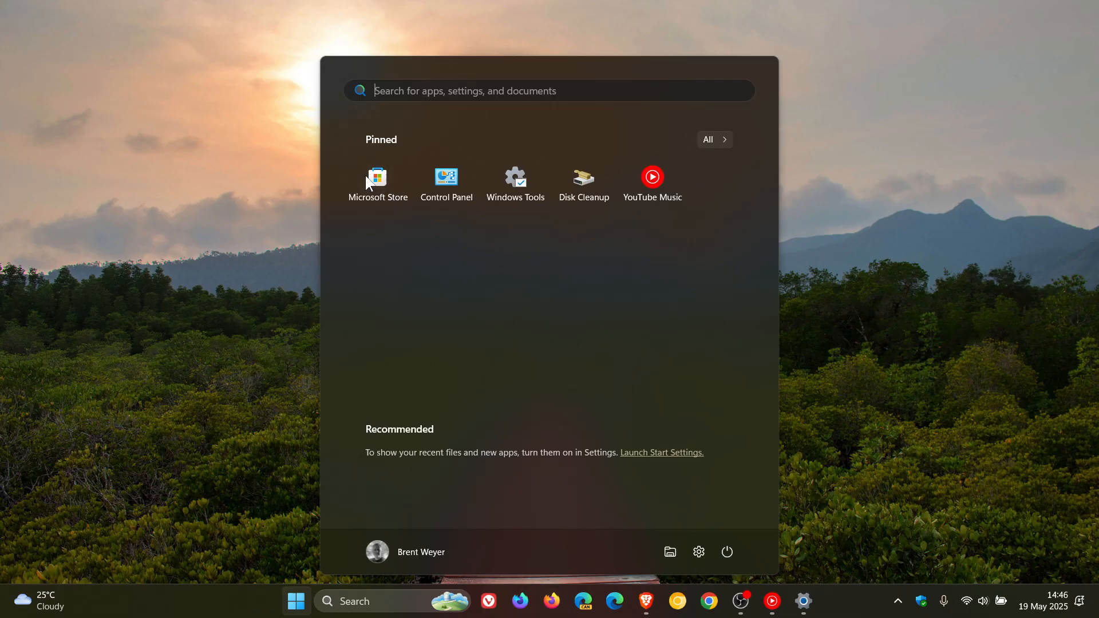
left_click(377, 182)
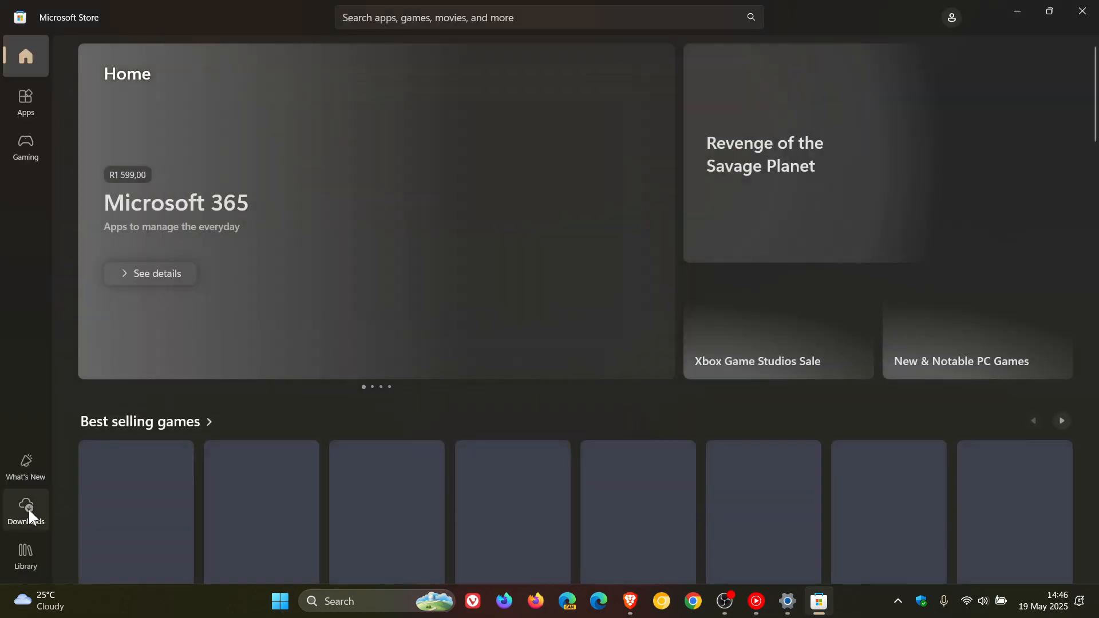
left_click(25, 510)
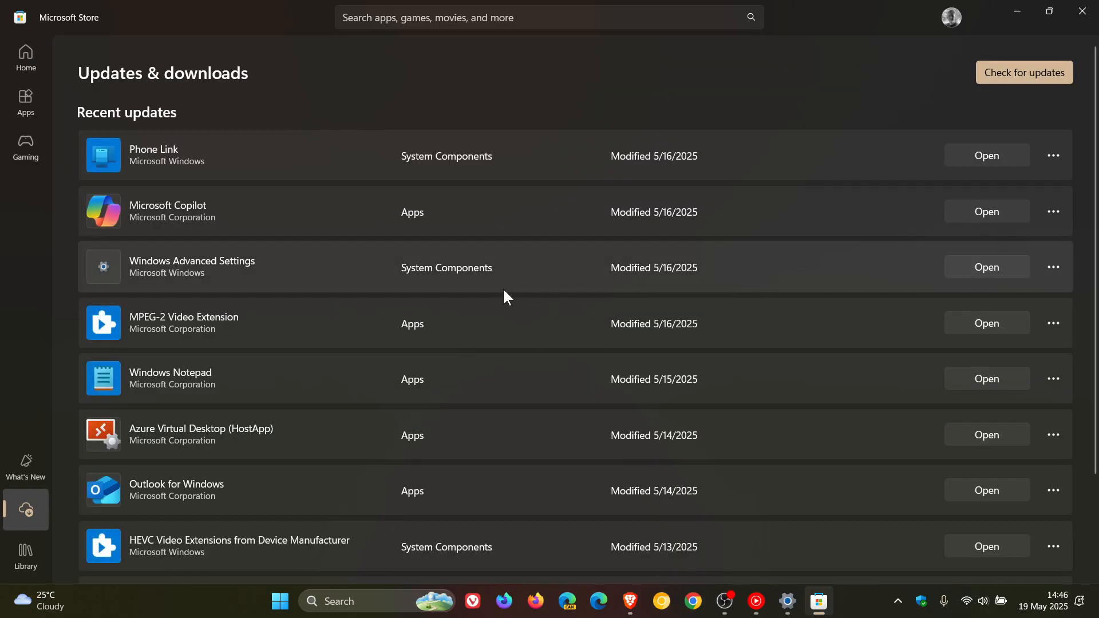
mouse_move(553, 266)
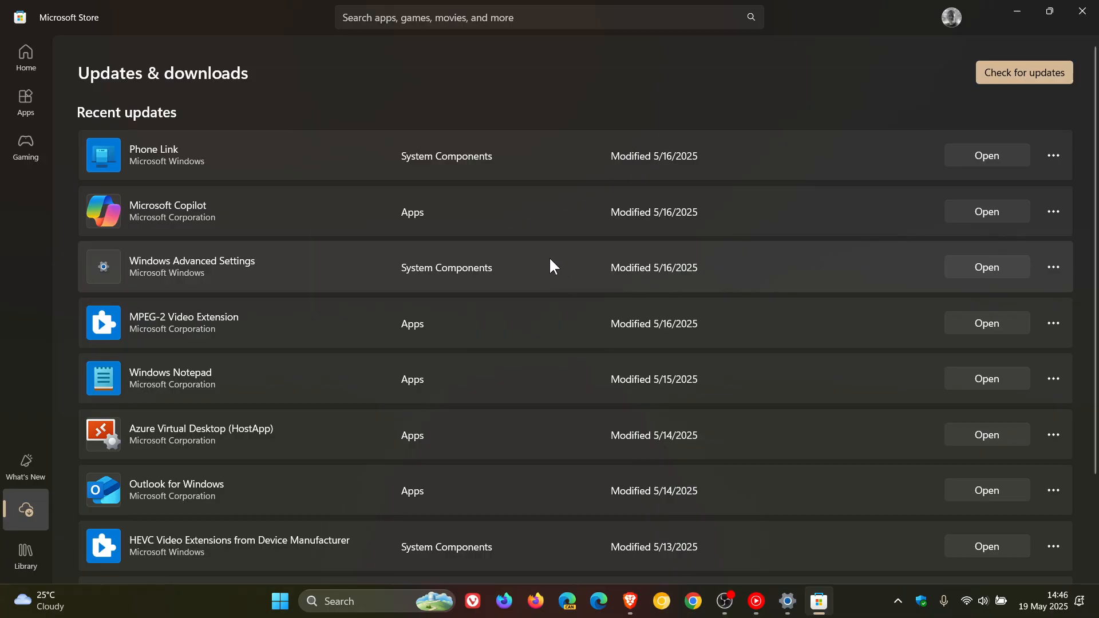
mouse_move(572, 271)
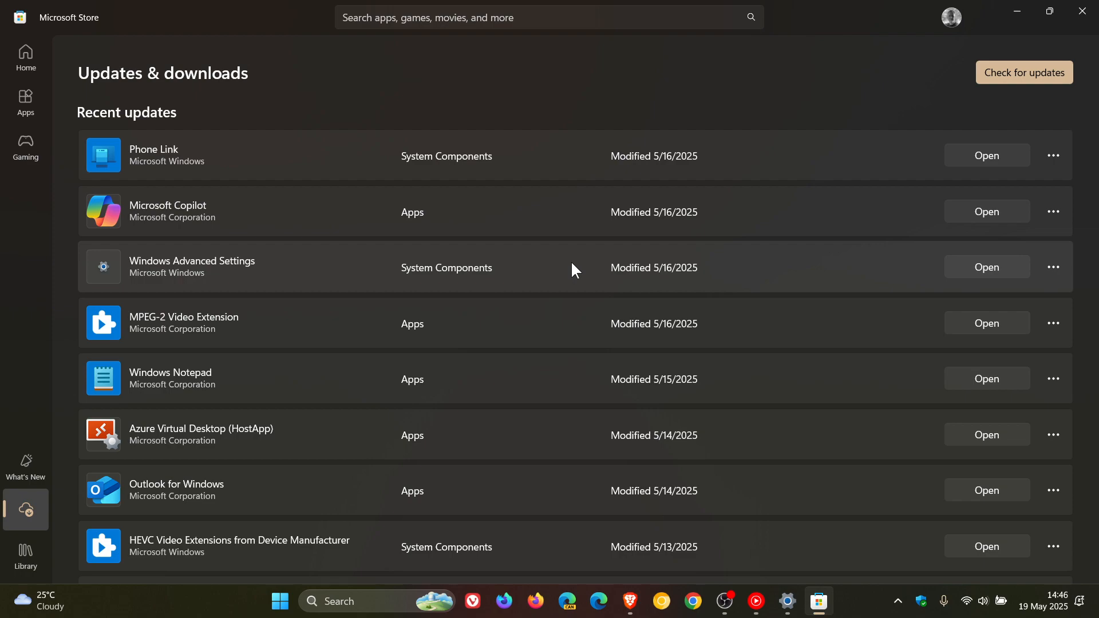
mouse_move(559, 272)
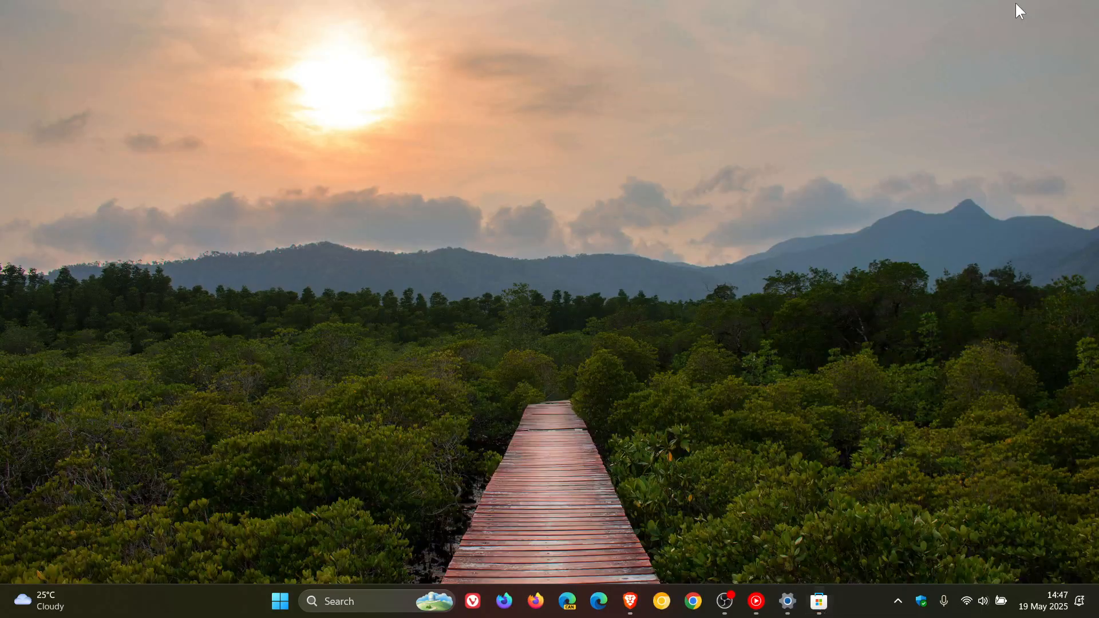
- Bring Settings back to System components and focus its component search box
left_click(787, 601)
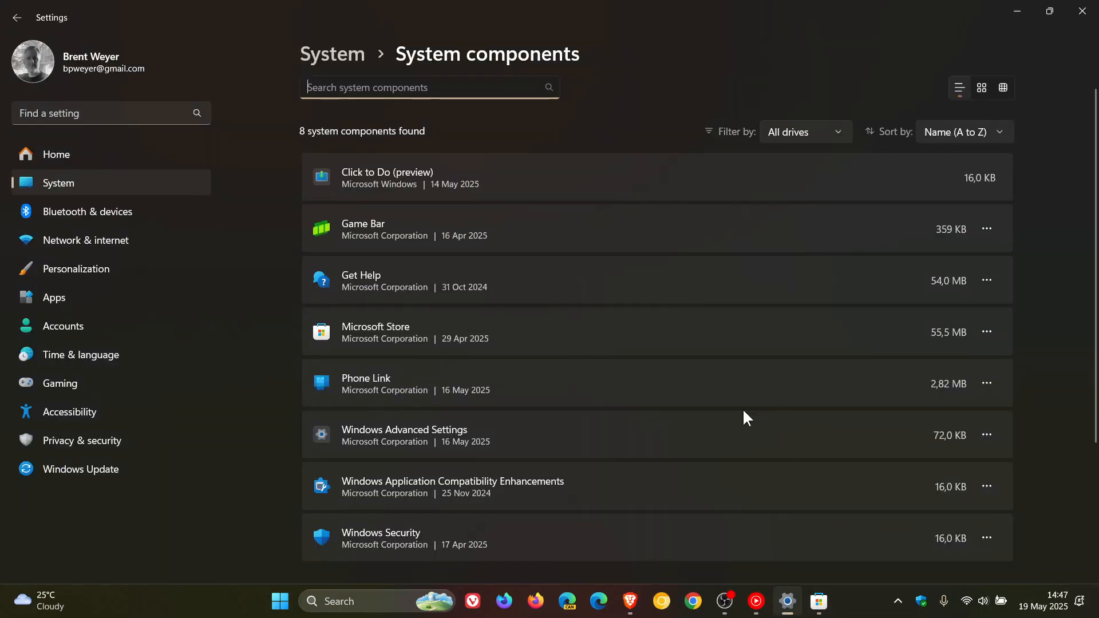
mouse_move(697, 427)
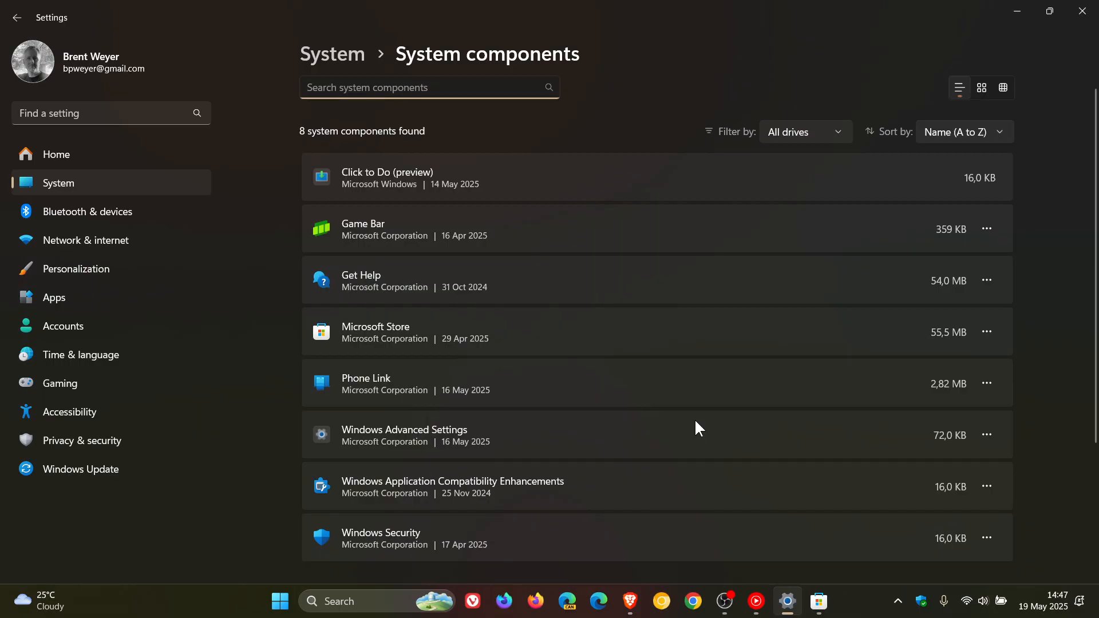
left_click(421, 87)
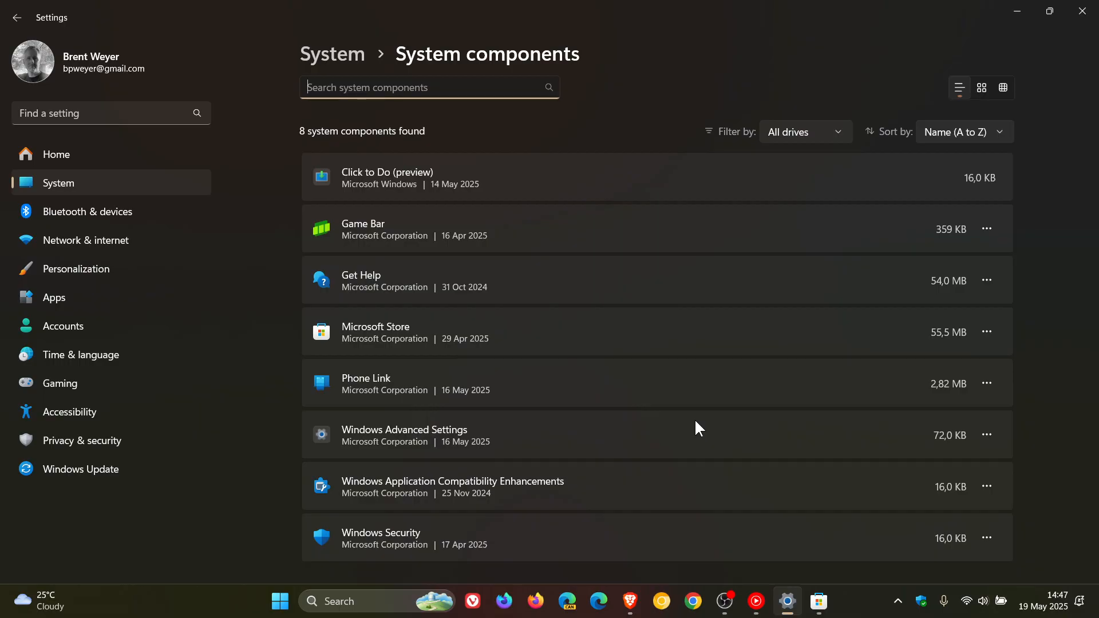
mouse_move(695, 433)
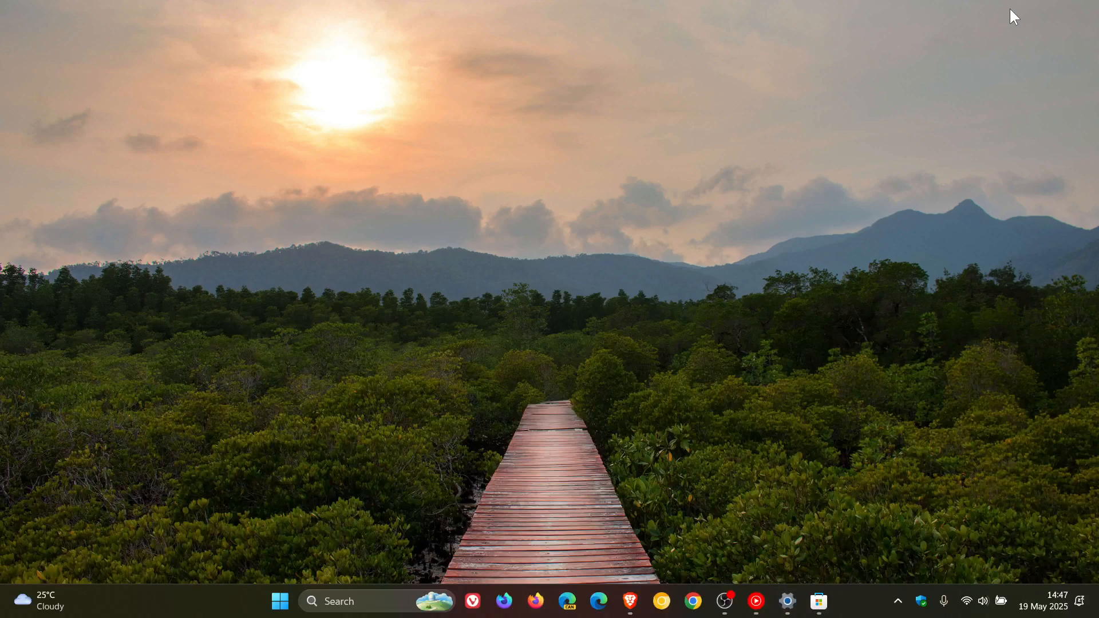
mouse_move(629, 602)
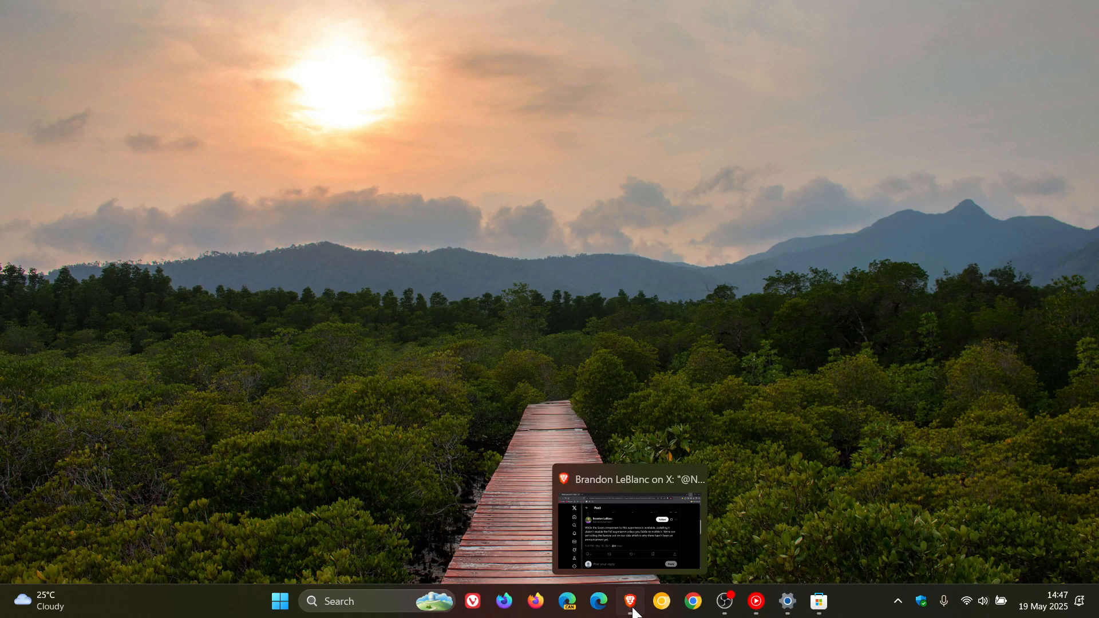
left_click(629, 601)
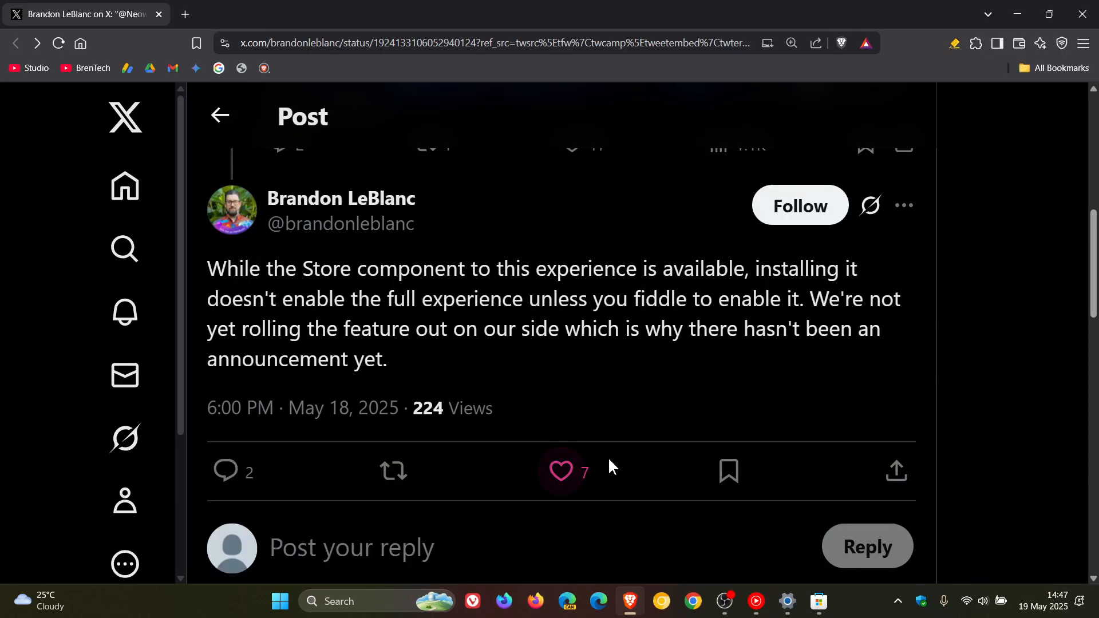
left_click(560, 472)
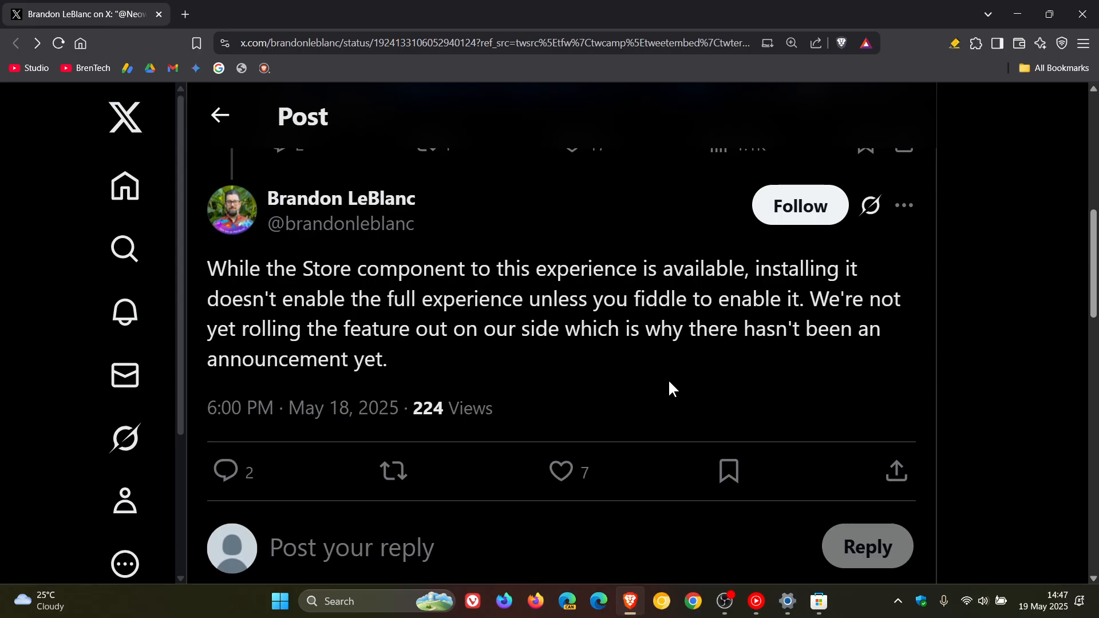
mouse_move(643, 239)
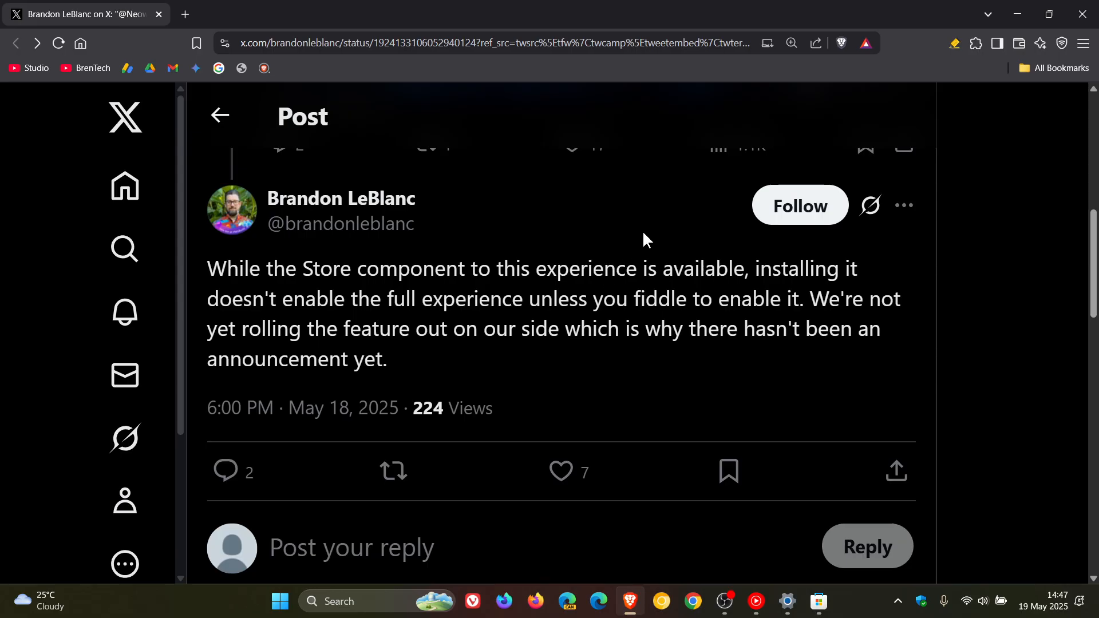
mouse_move(688, 229)
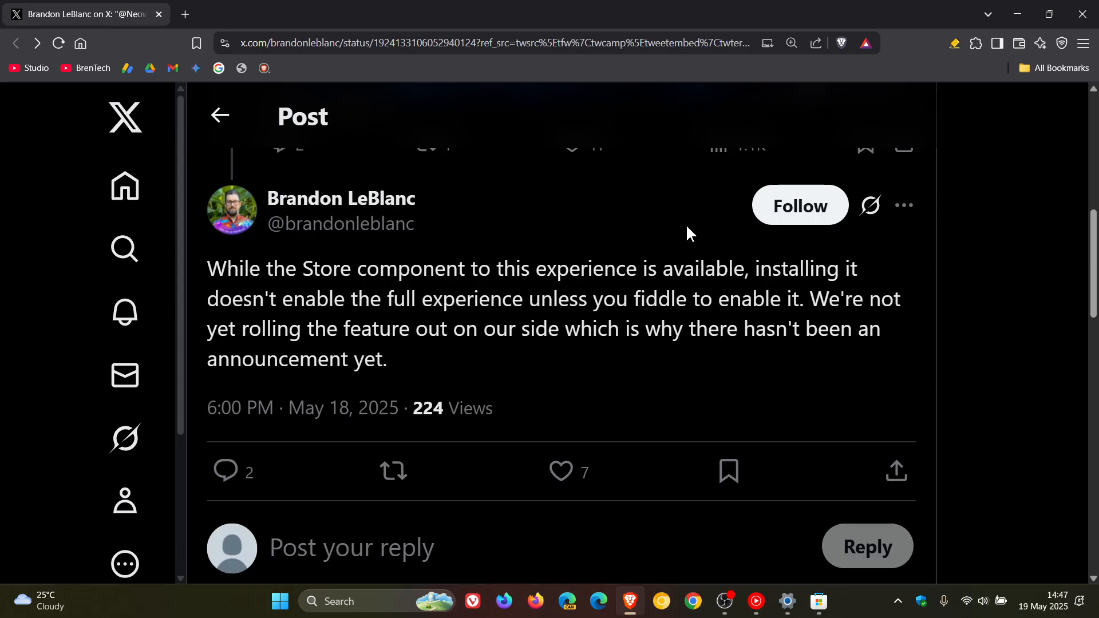
mouse_move(862, 261)
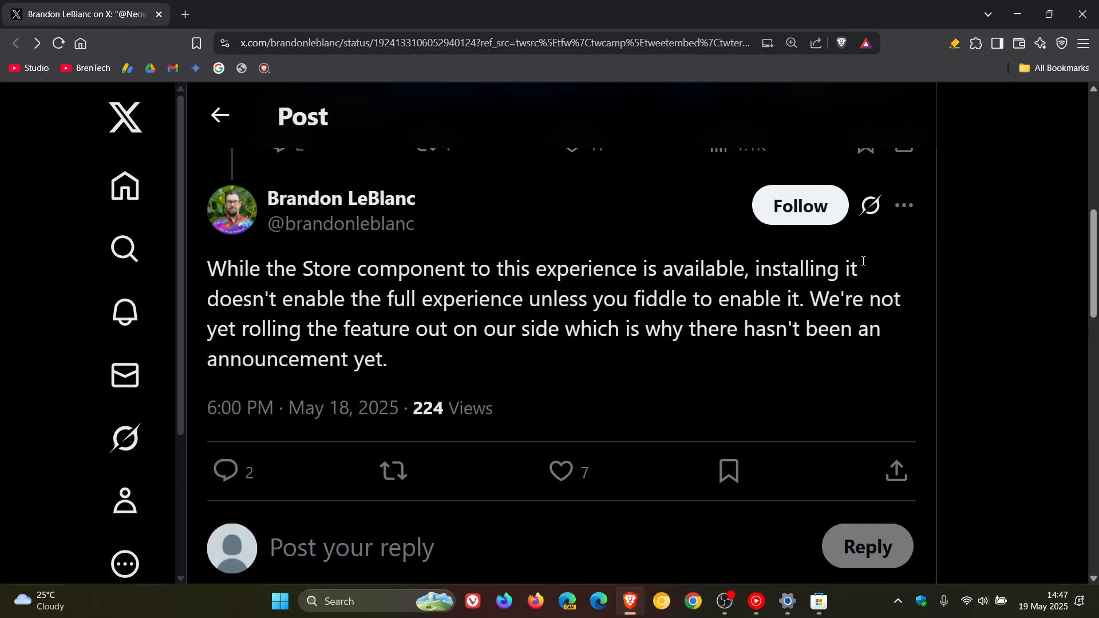
mouse_move(871, 266)
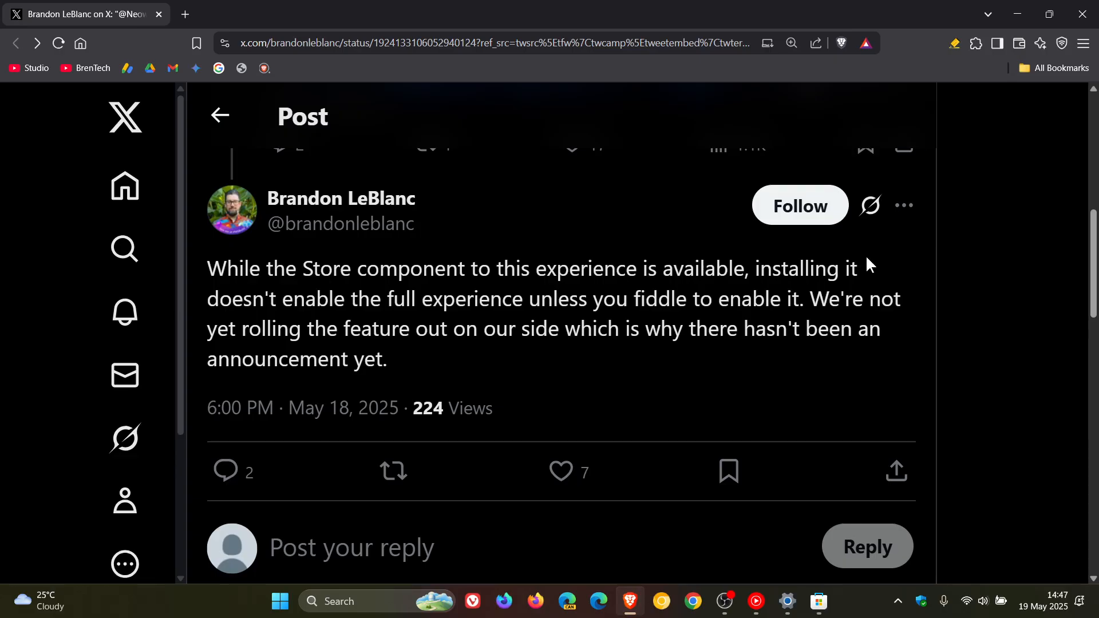
left_click_drag(617, 299, 739, 298)
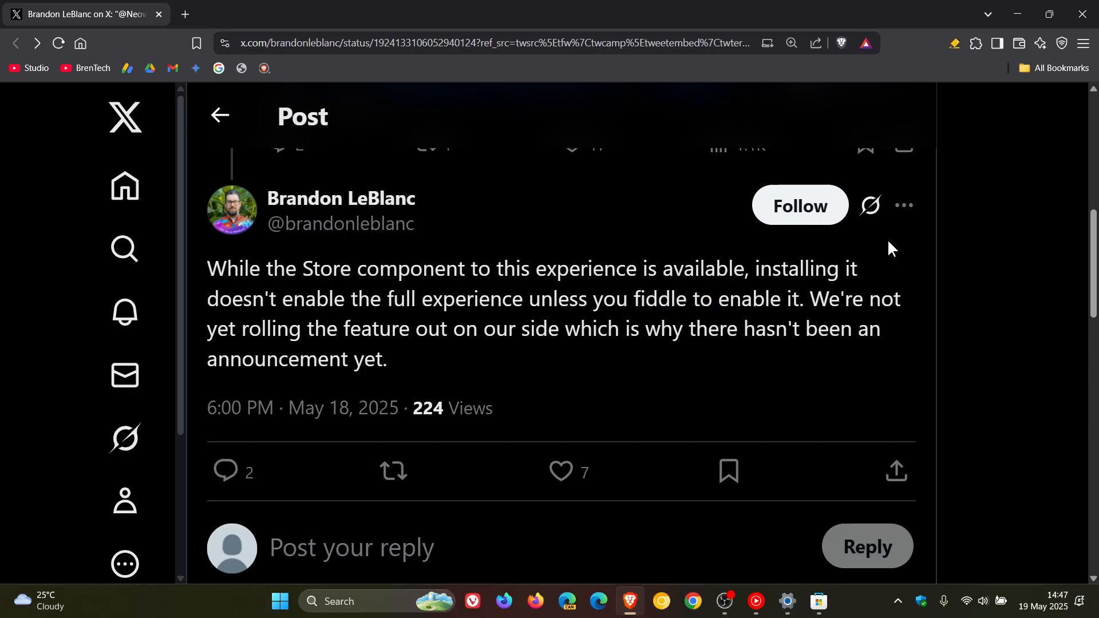
mouse_move(911, 308)
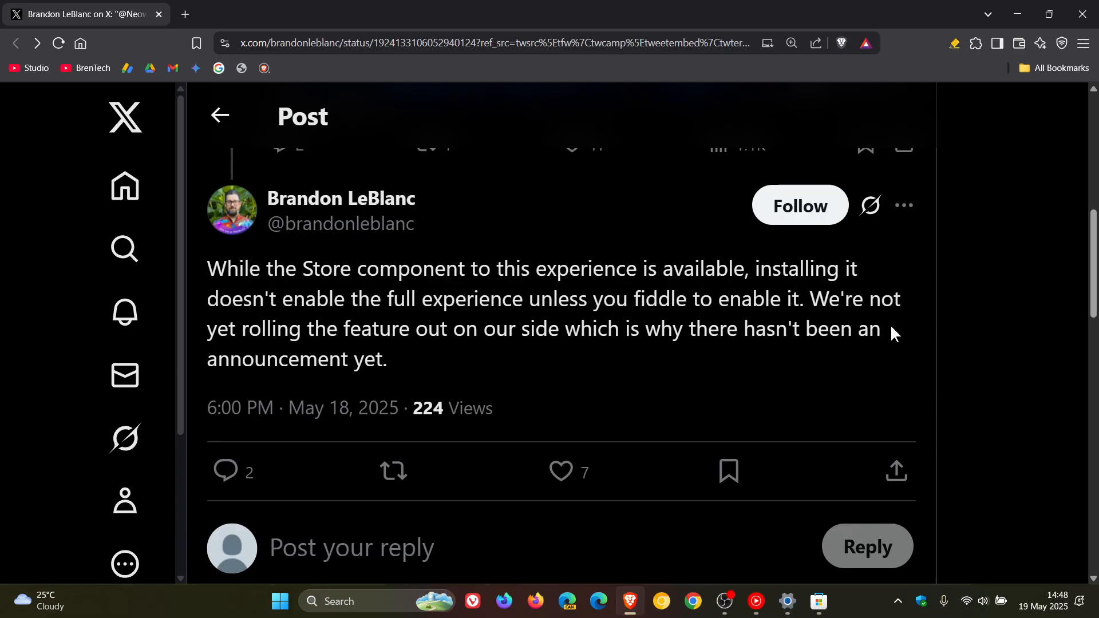
mouse_move(460, 380)
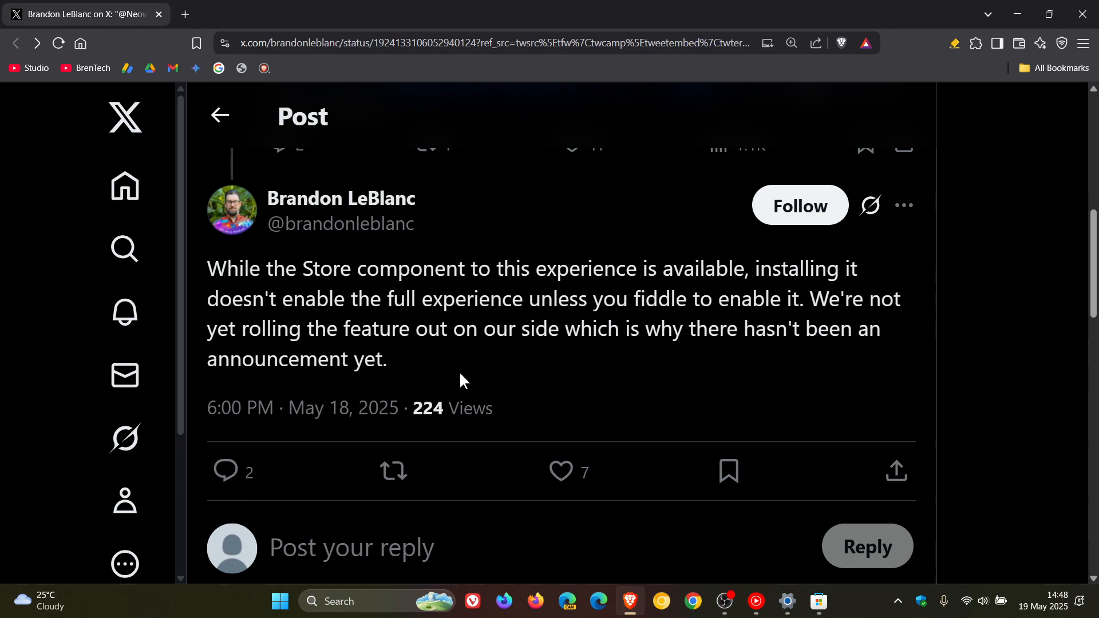
mouse_move(467, 373)
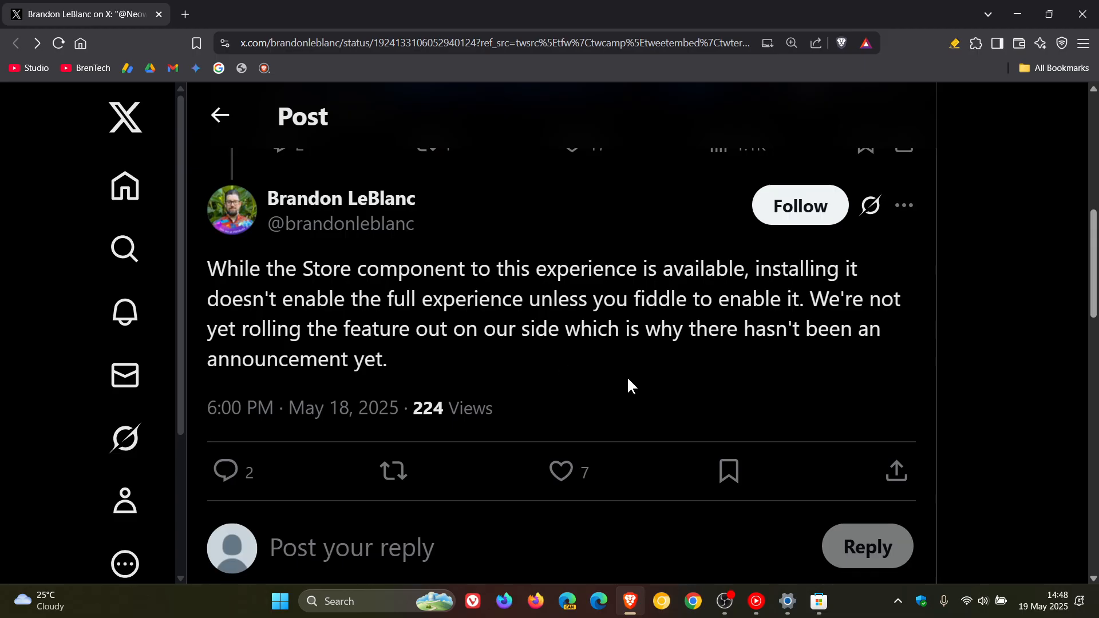
mouse_move(634, 385)
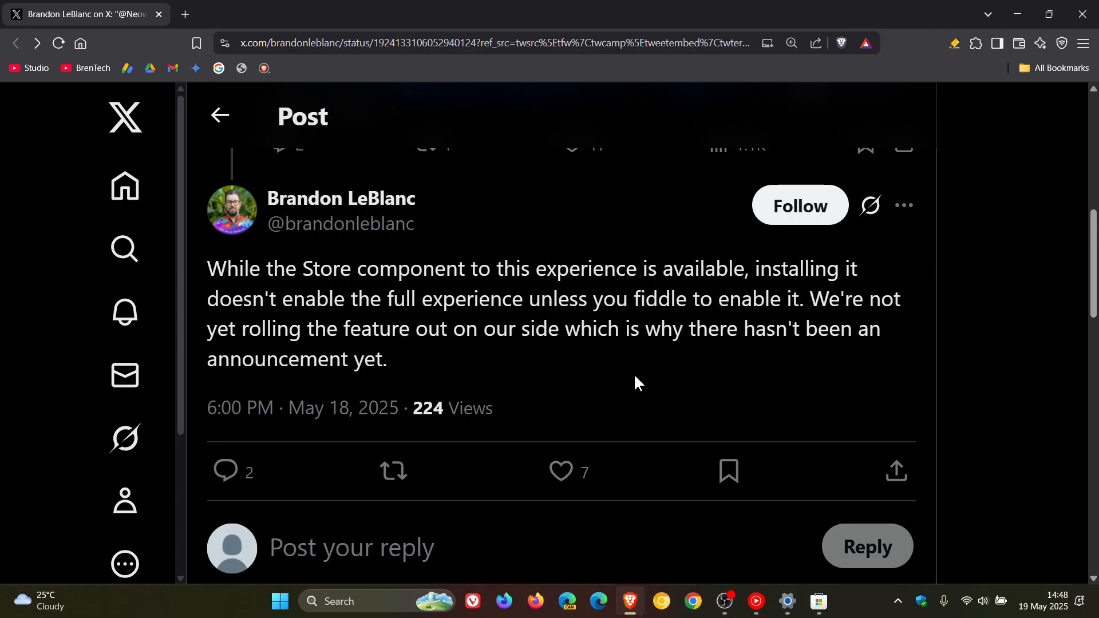
mouse_move(637, 379)
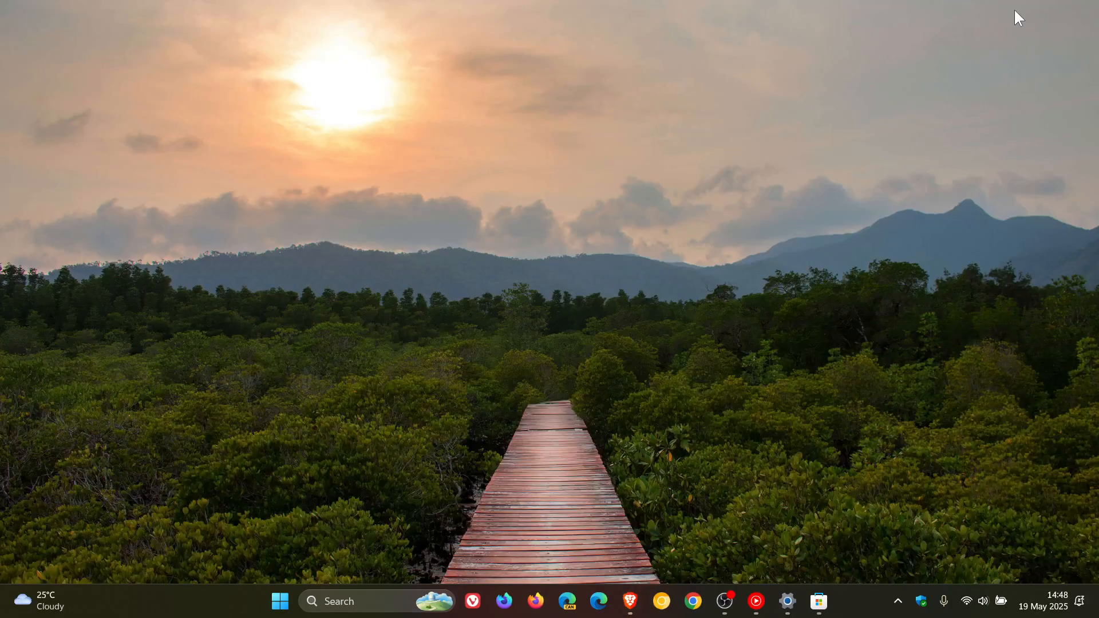
mouse_move(614, 254)
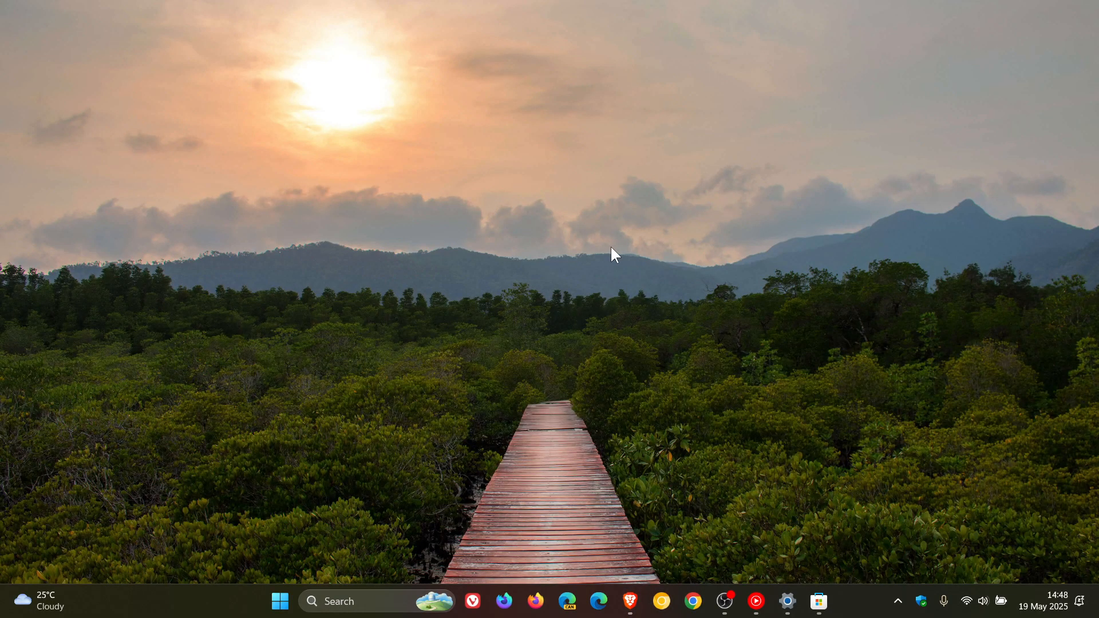